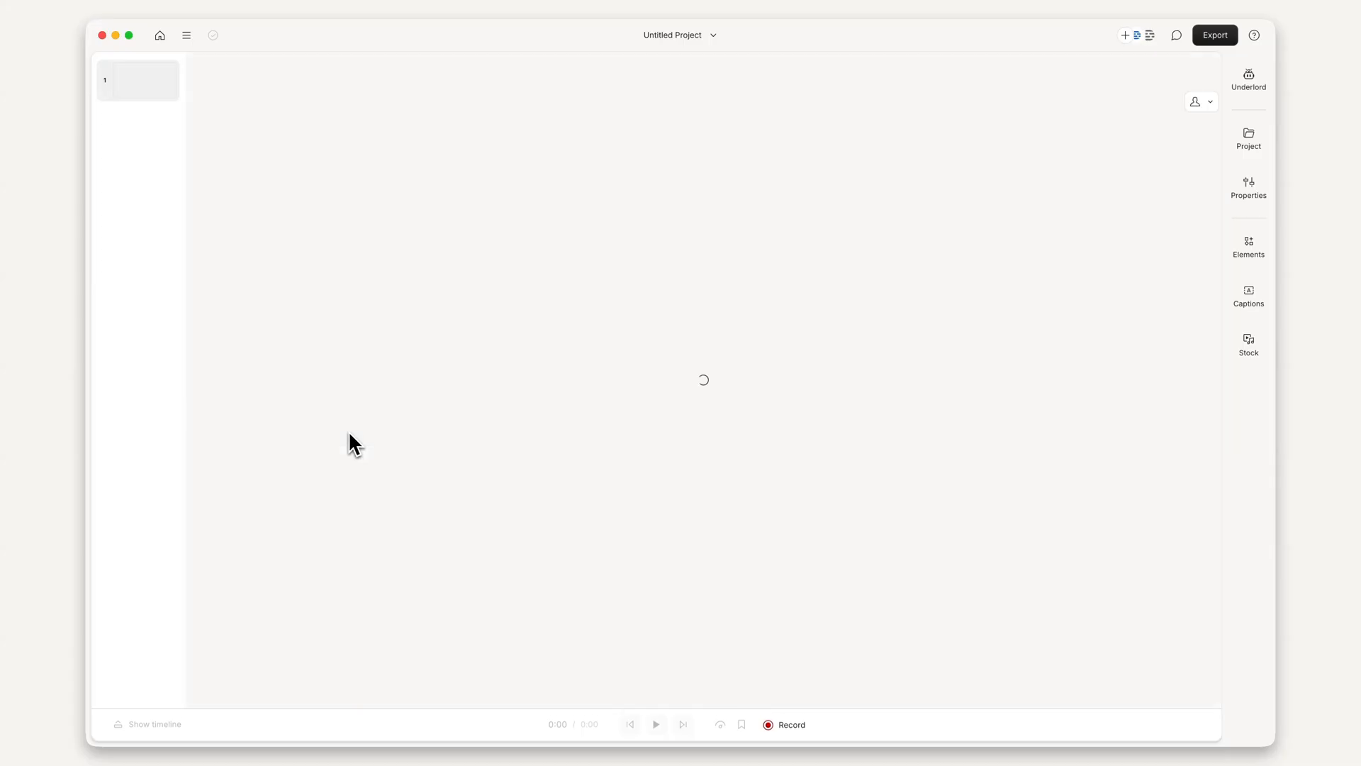
- Capture a camera take of the presenter so Descript transcribes it into a script
left_click(790, 725)
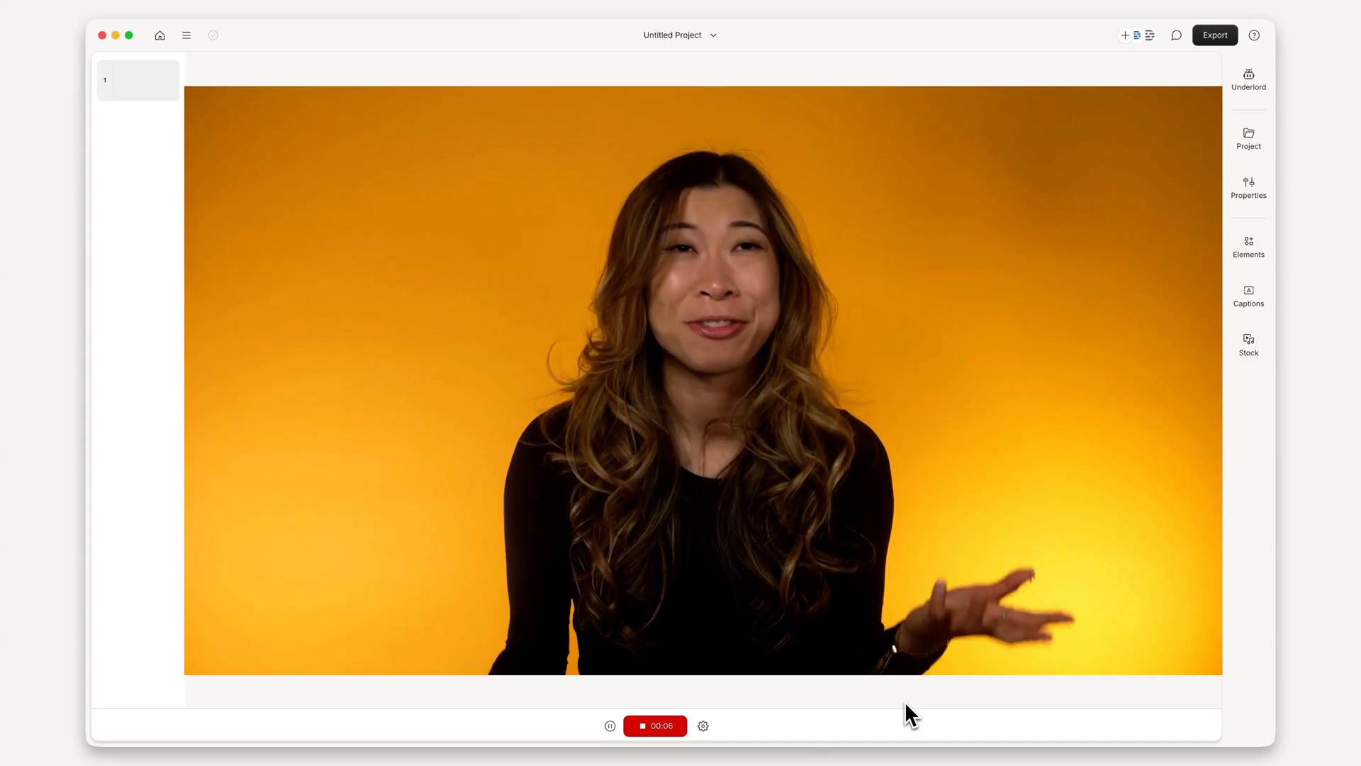
left_click(636, 726)
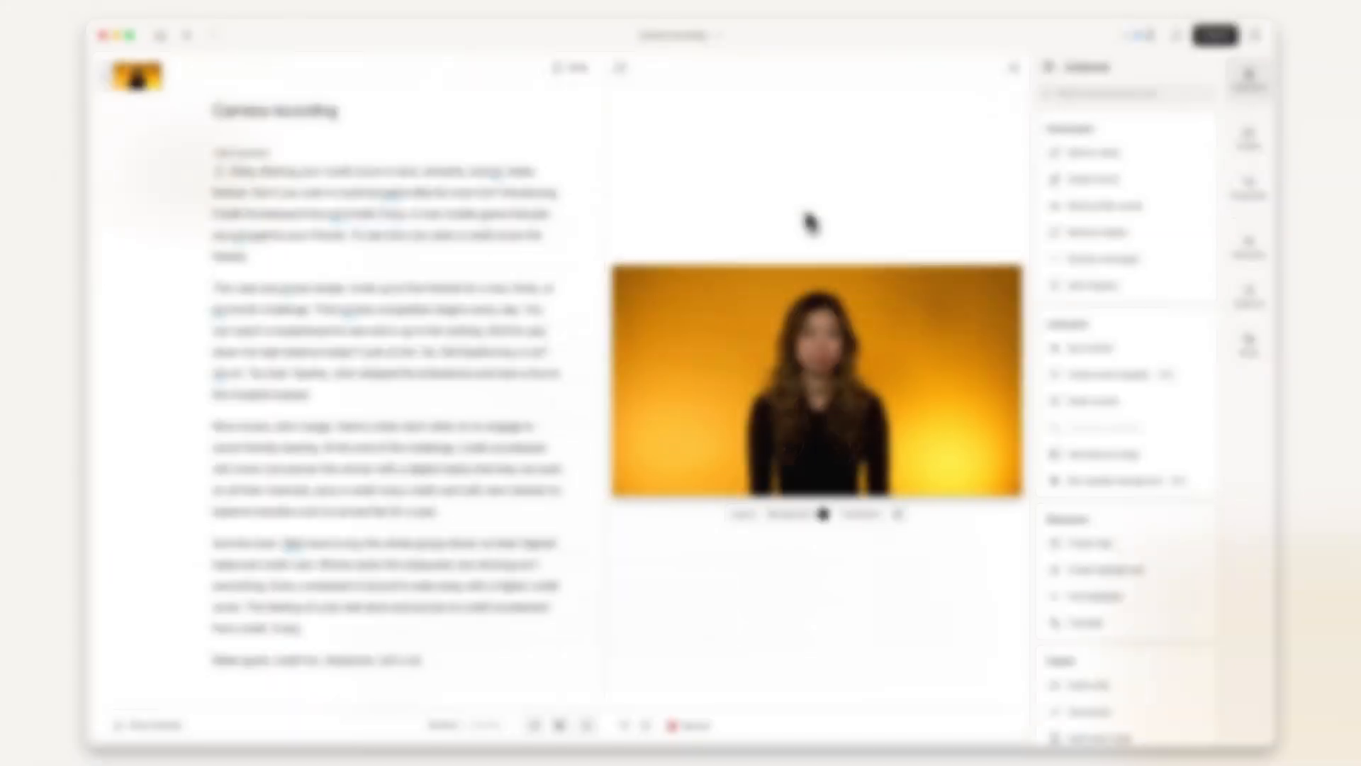
- Apply Studio Sound via Underlord and toggle it under Audio effects to compare the audio
left_click(1255, 146)
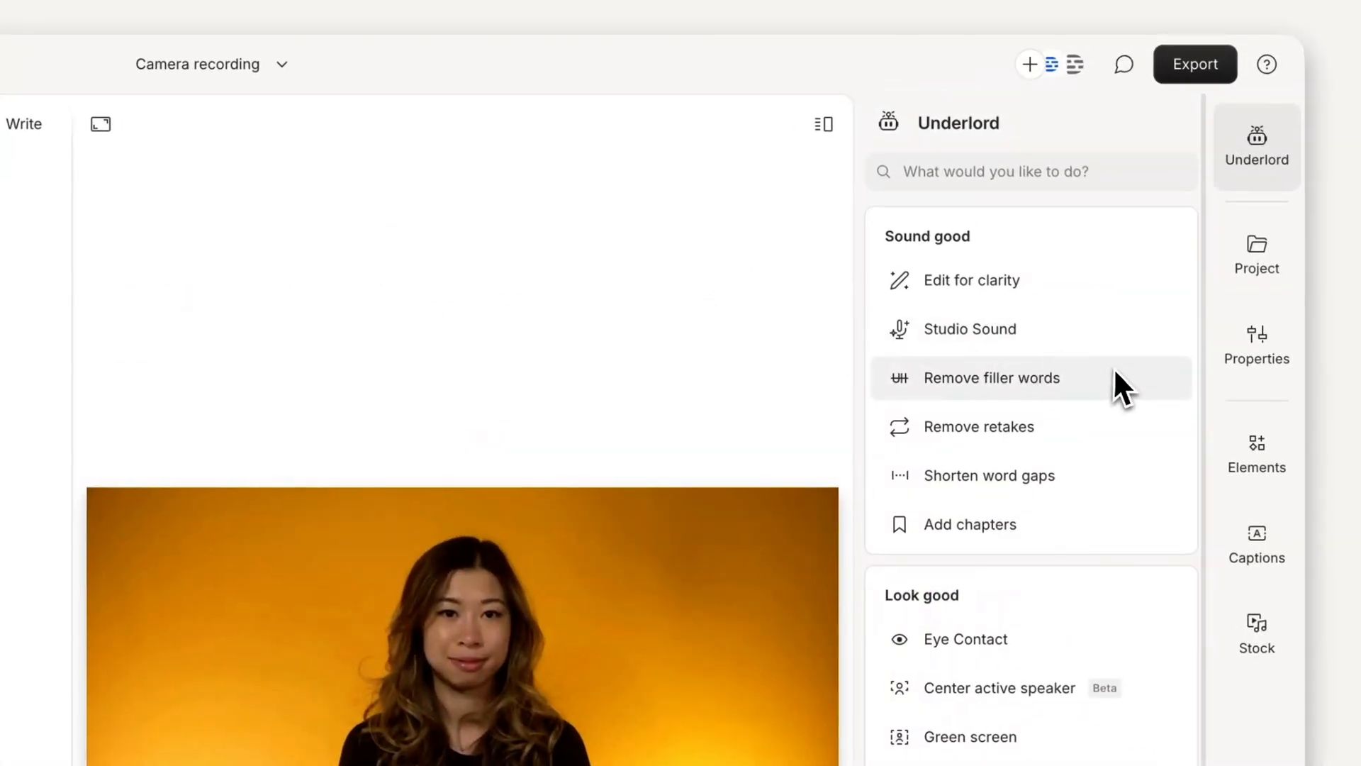
left_click(991, 377)
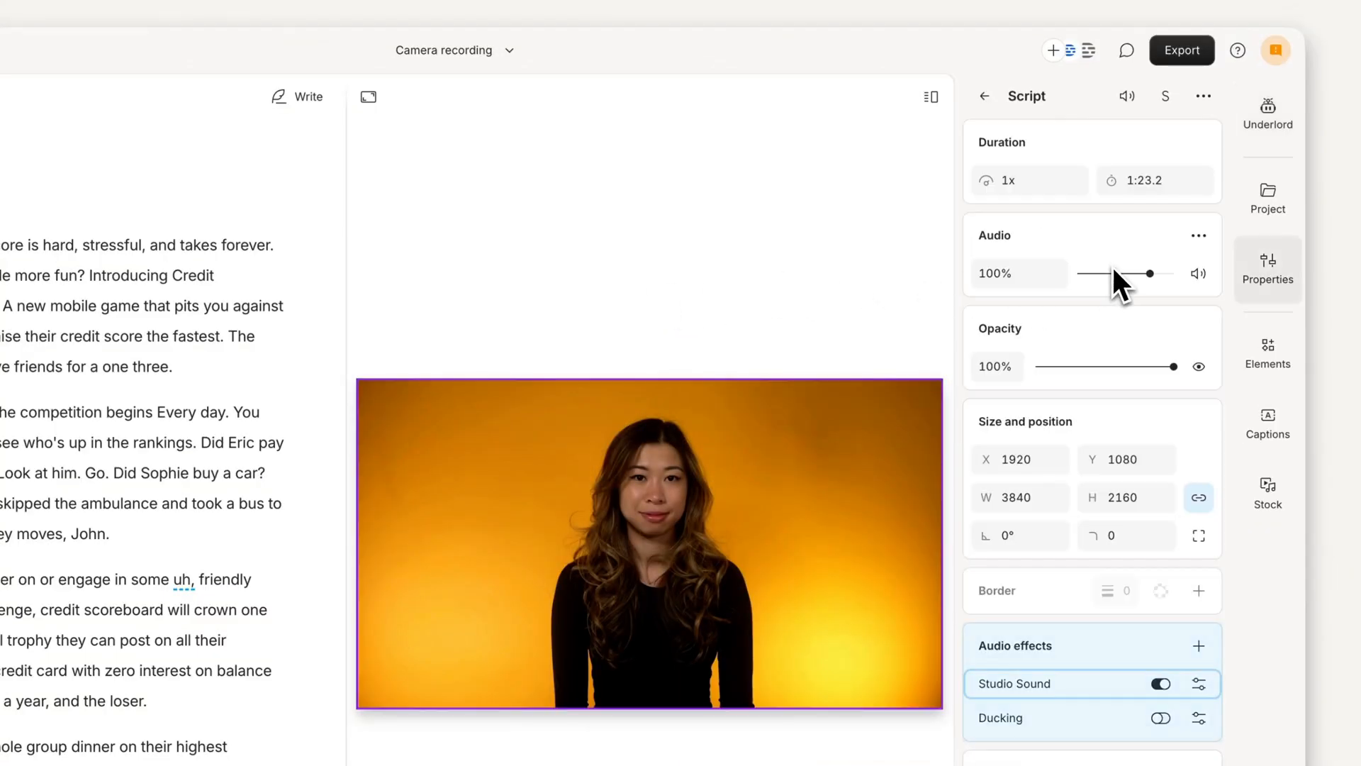
left_click(1042, 683)
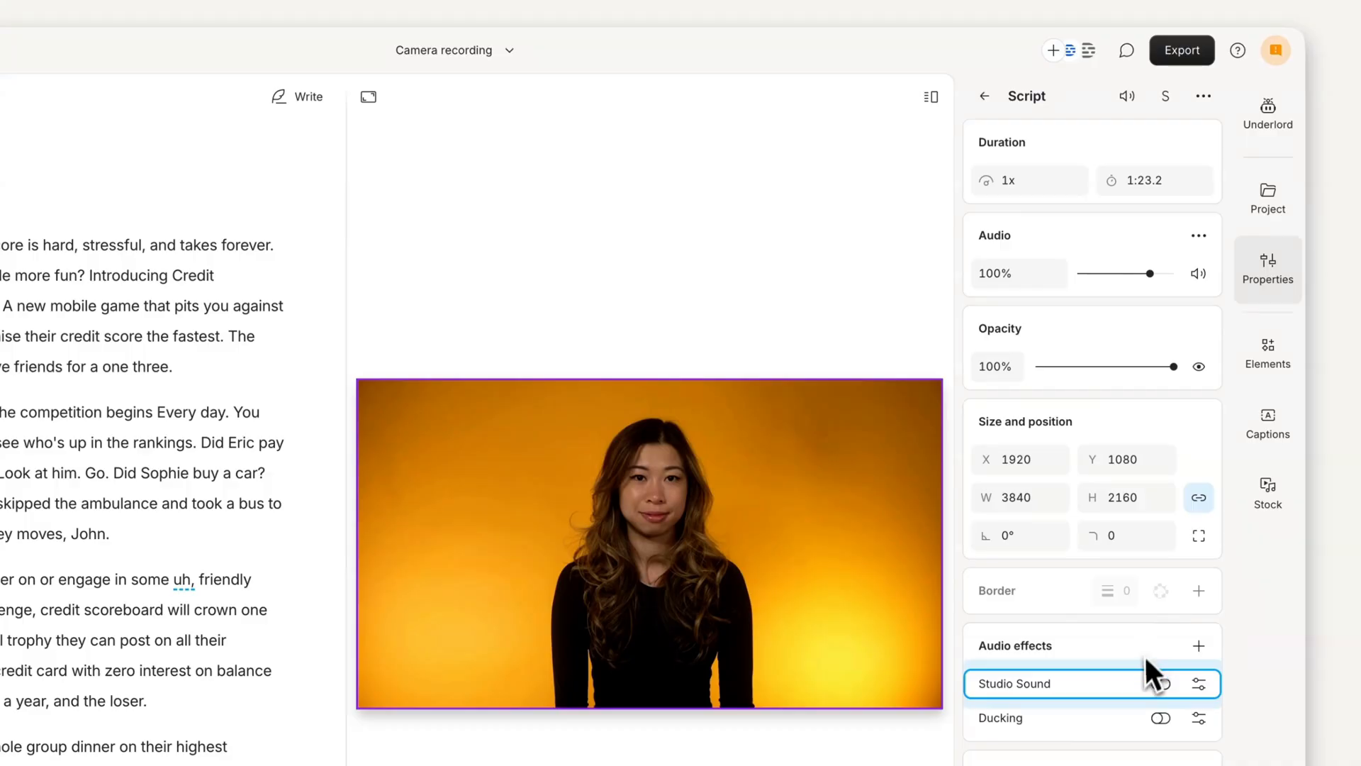
left_click(1160, 684)
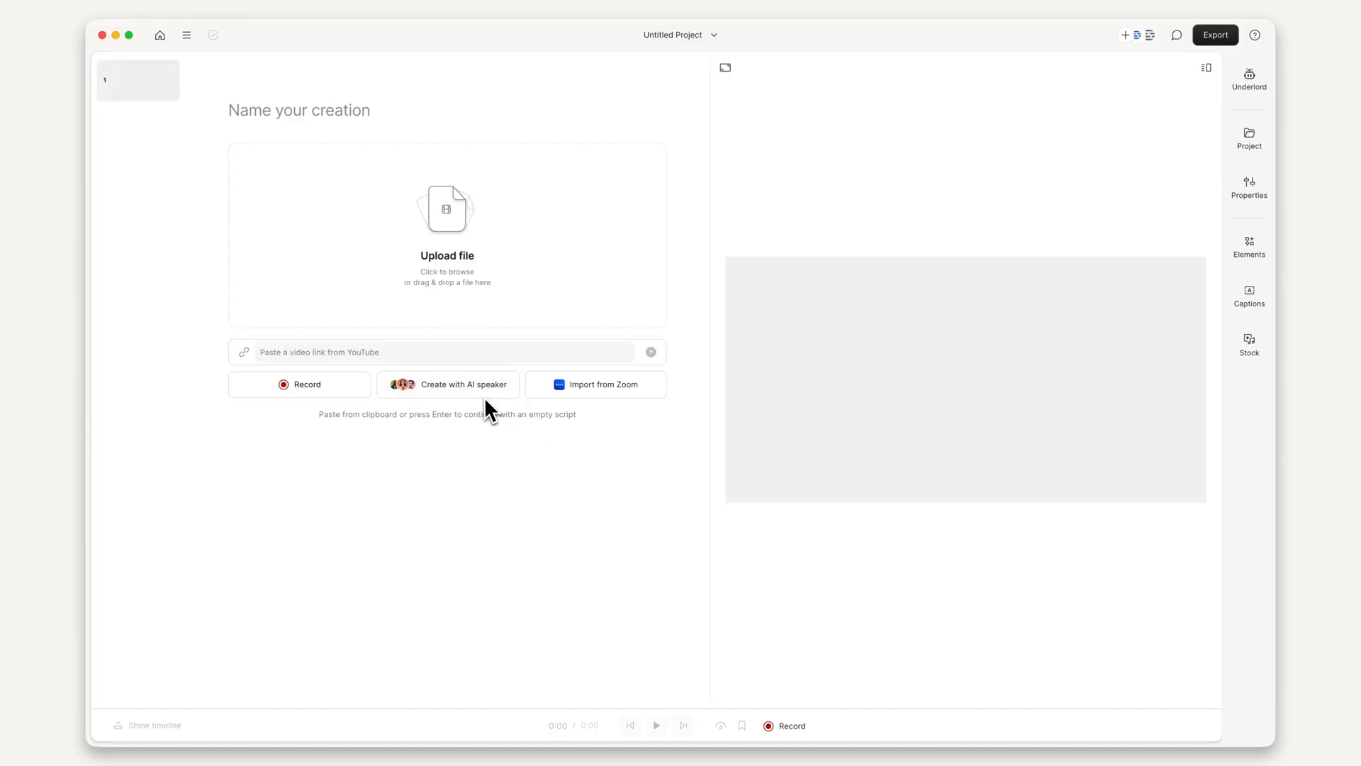
left_click(447, 385)
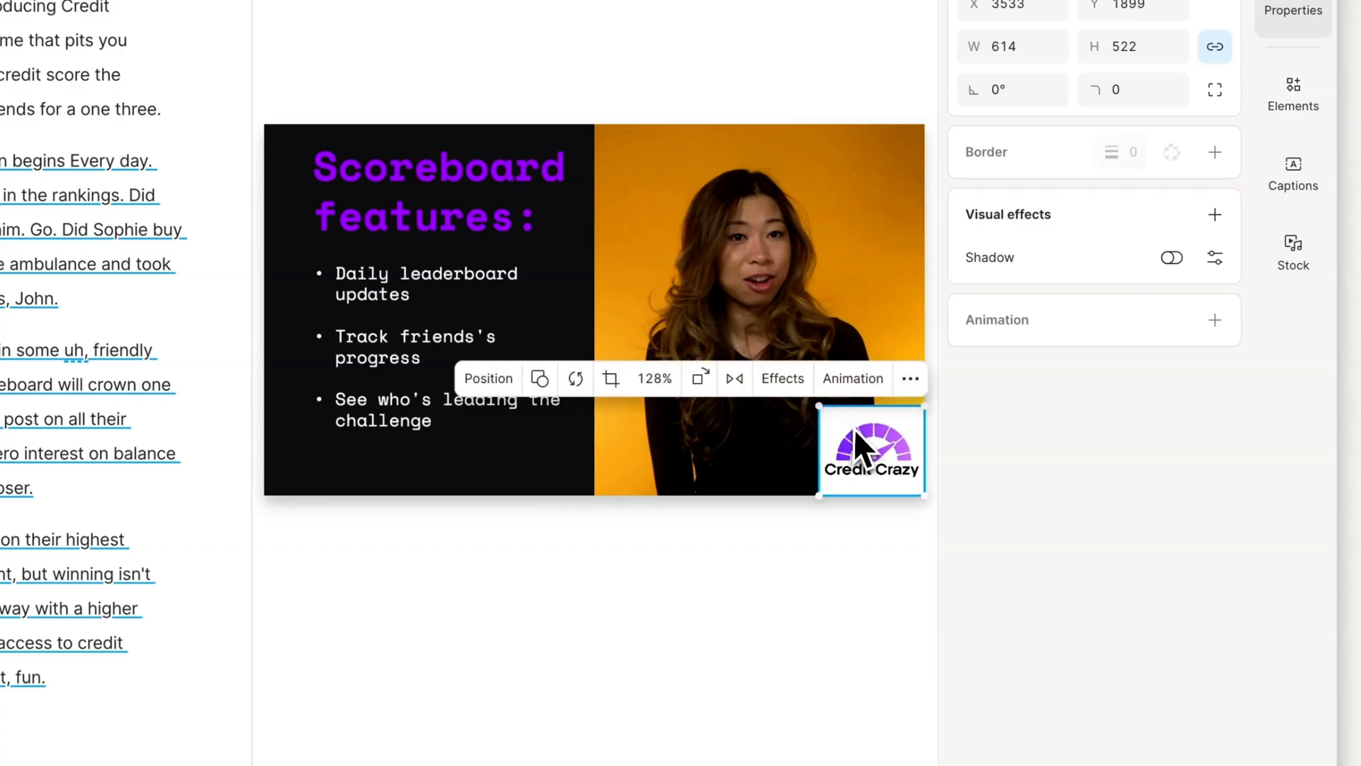
- Select the Credit Crazy logo on the slide and add a credit-card stock clip as B-roll
left_click(428, 301)
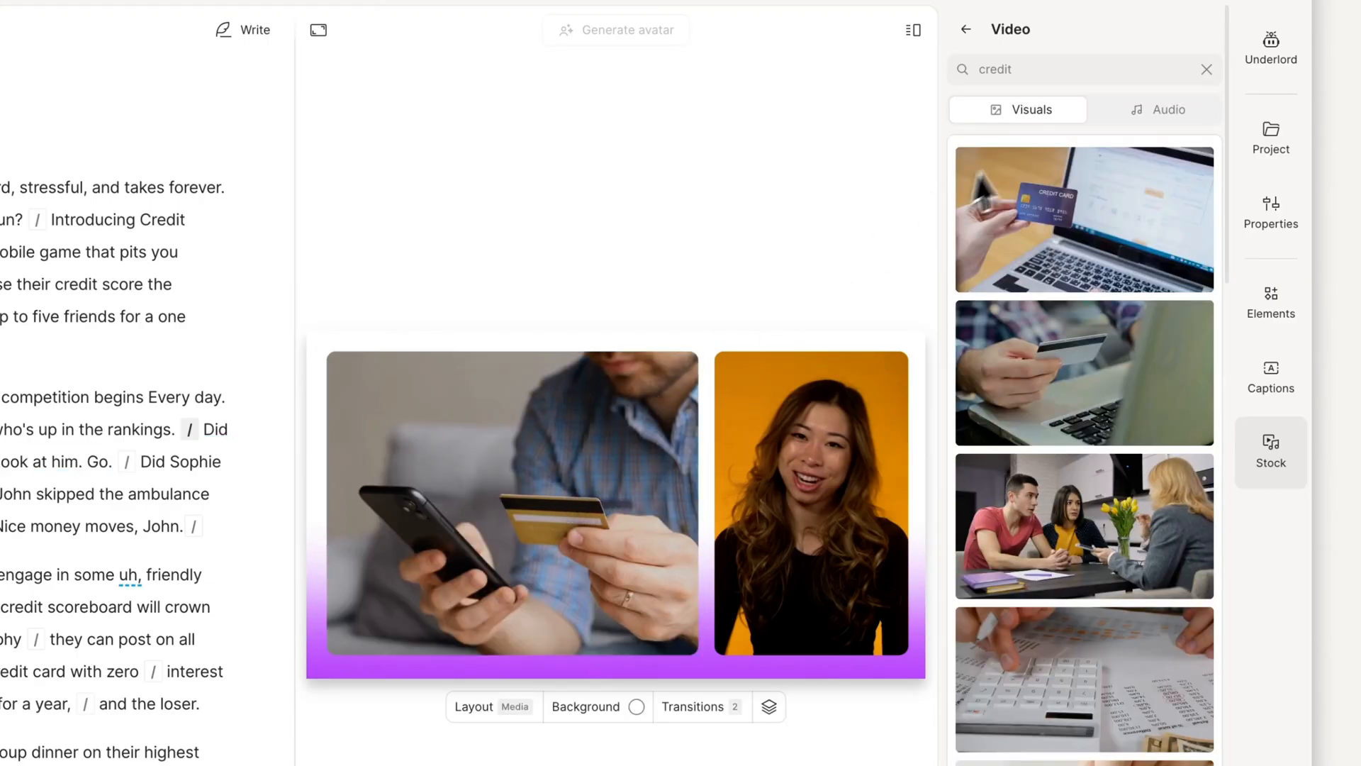
left_click(1154, 109)
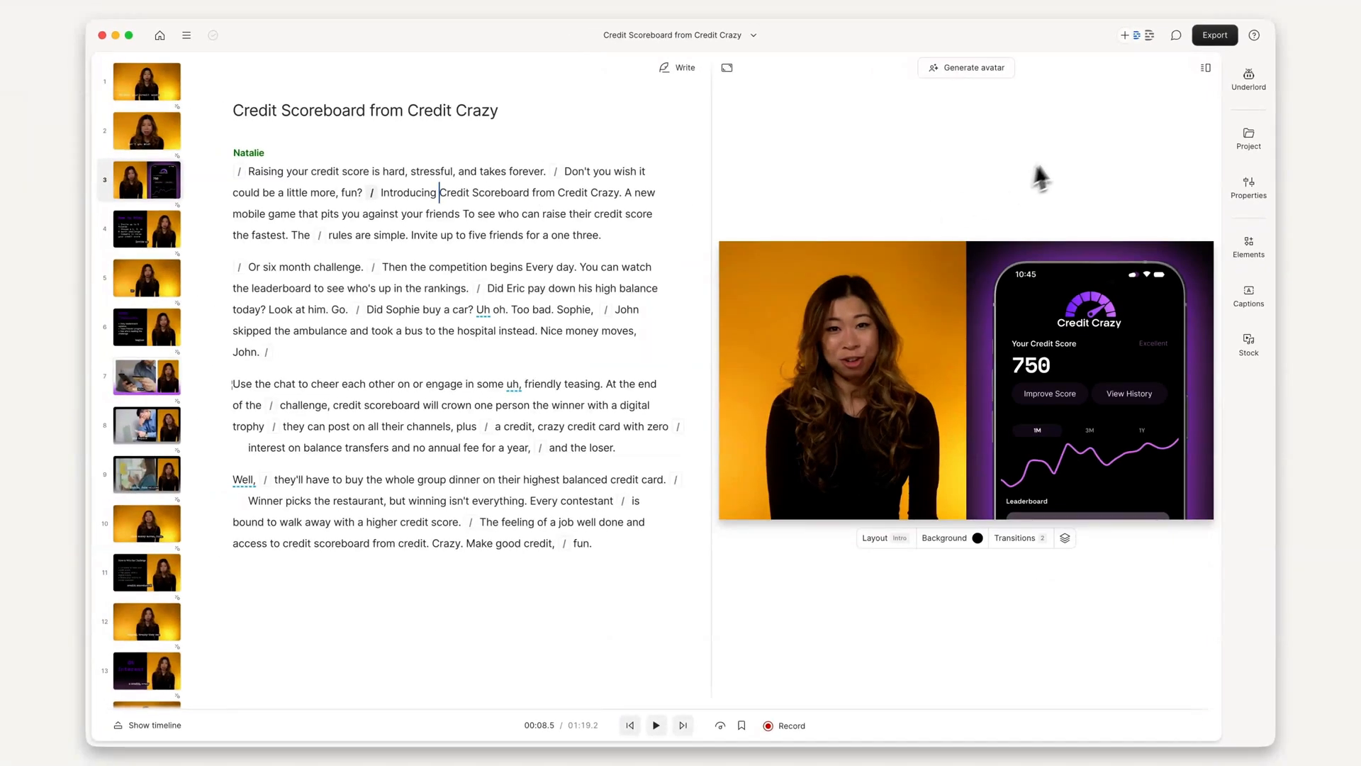
- Set up a Spanish translation of the transcript with dubbed speech
left_click(1248, 78)
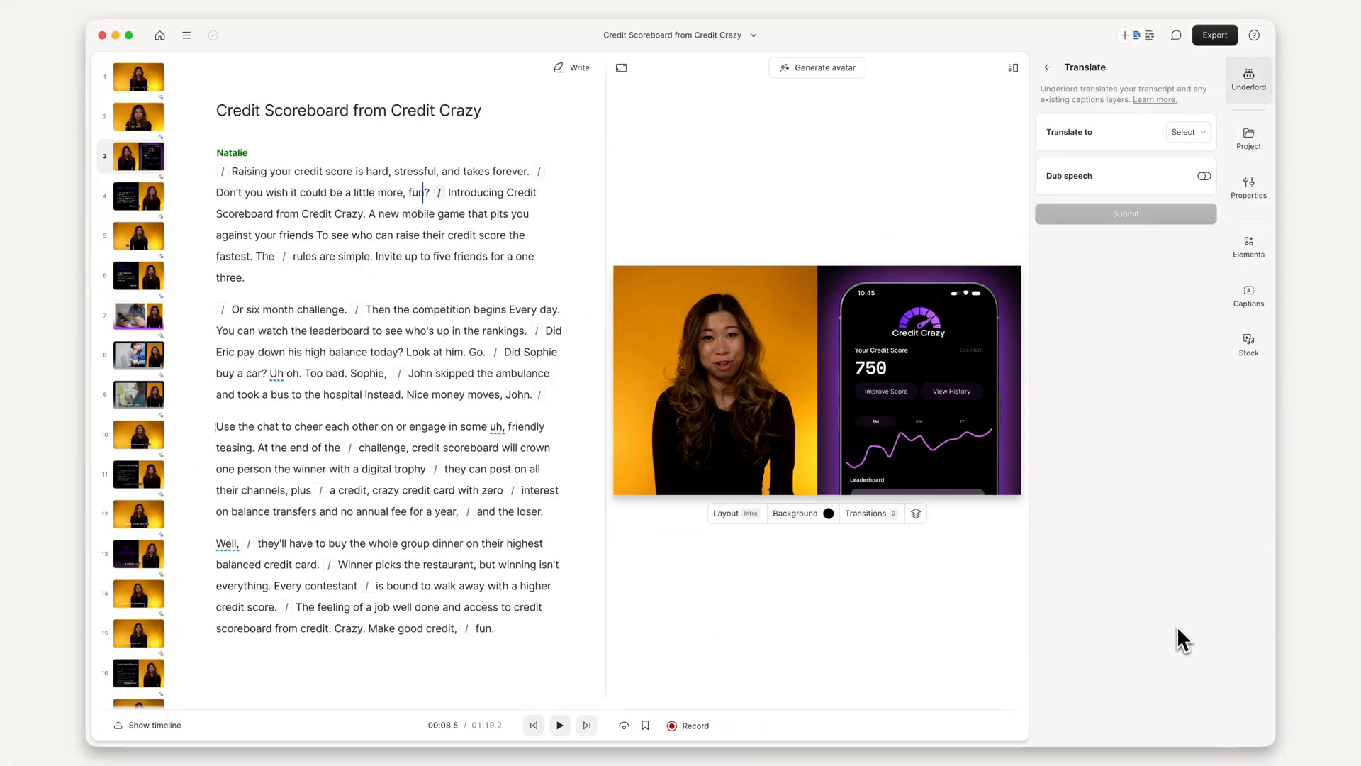
left_click(1189, 131)
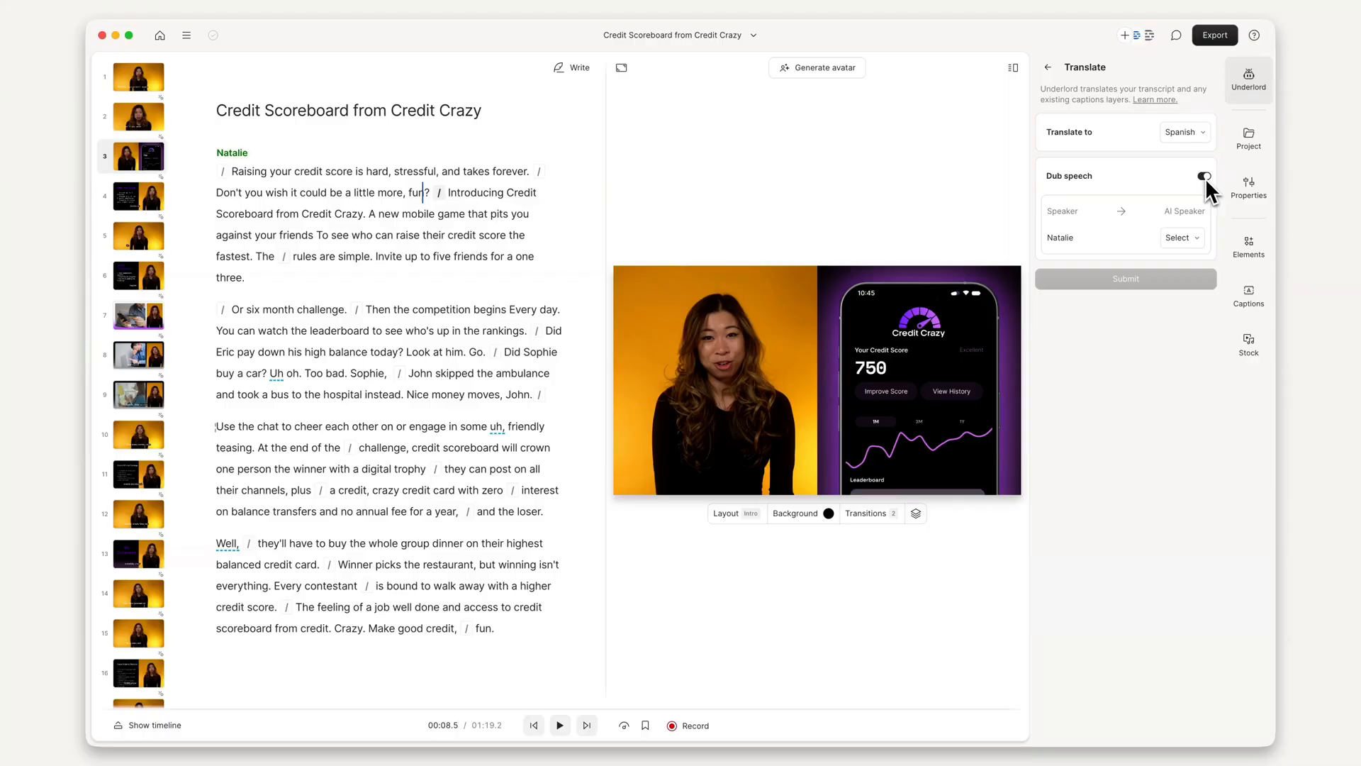
left_click(1125, 278)
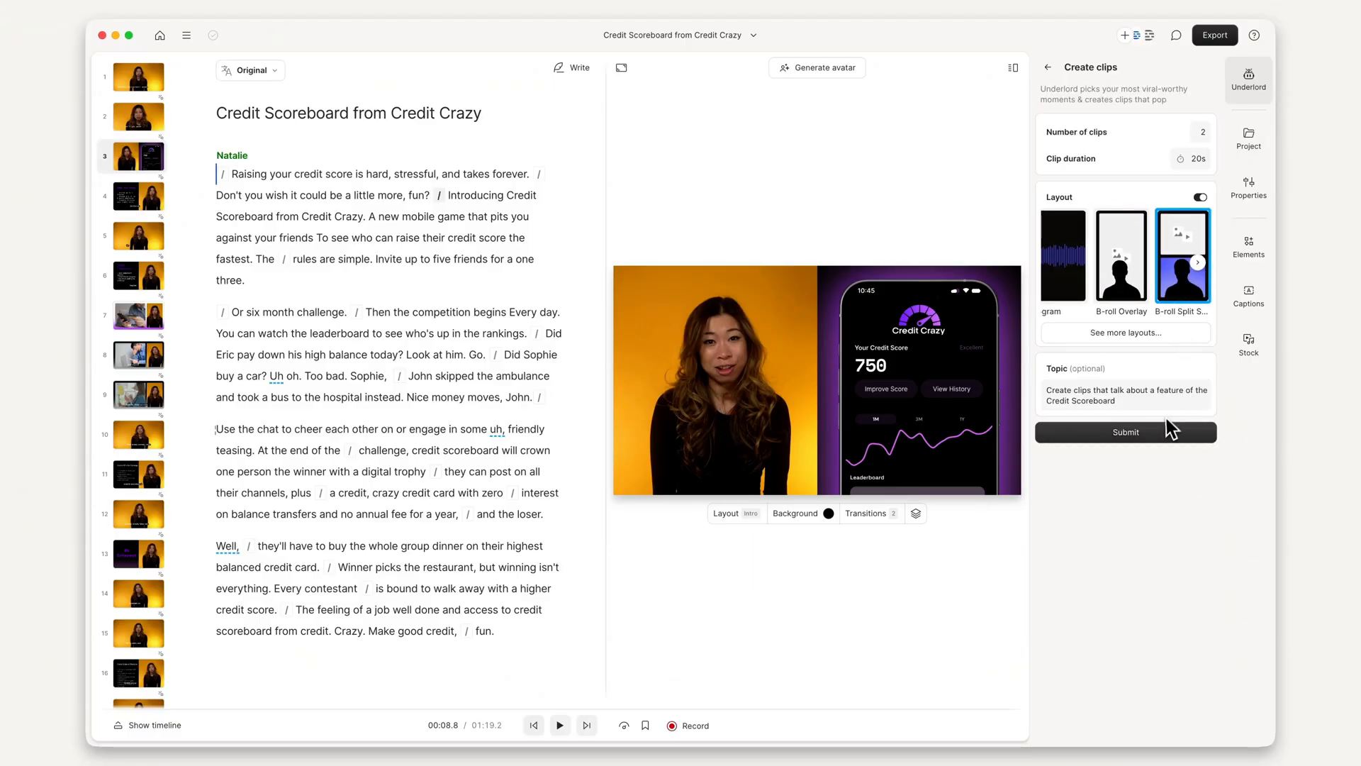
- Submit the request for two 20-second Credit Scoreboard social clips
left_click(1125, 431)
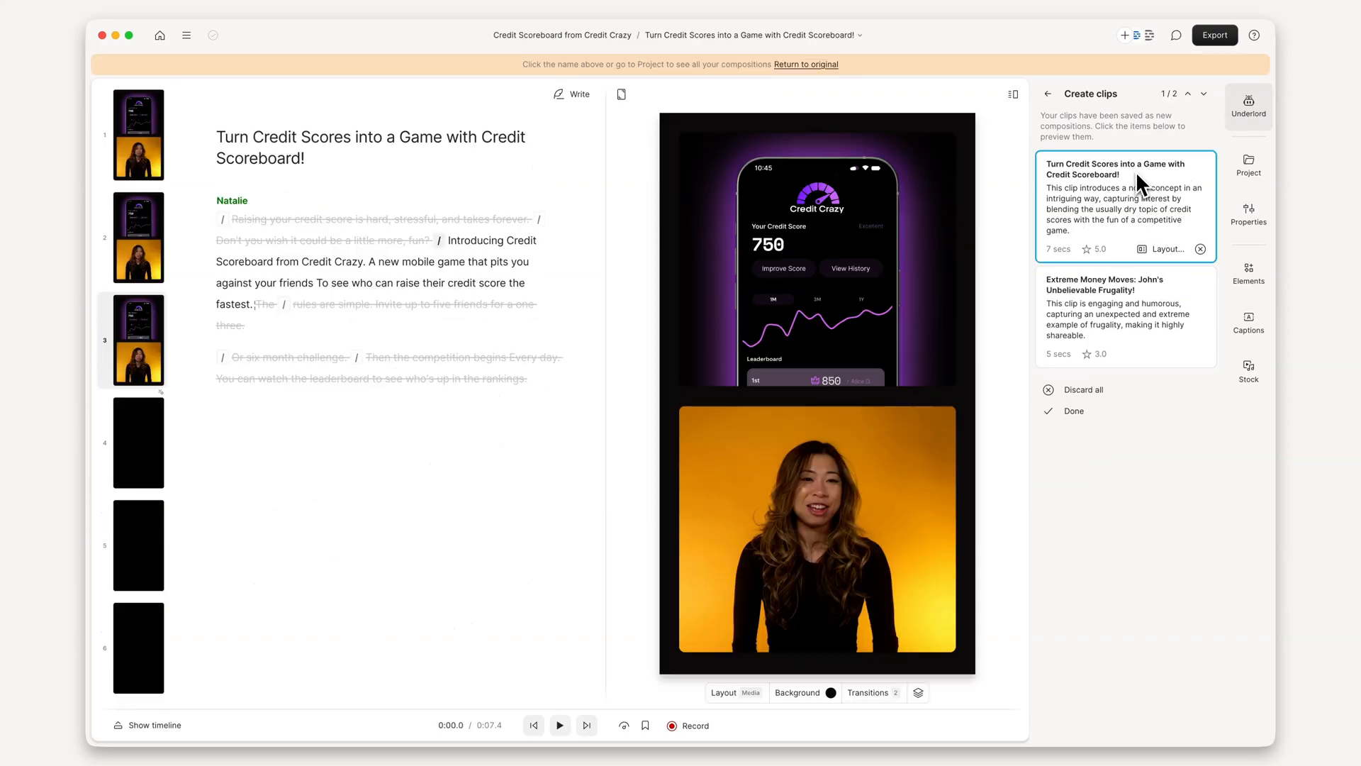
mouse_move(716, 569)
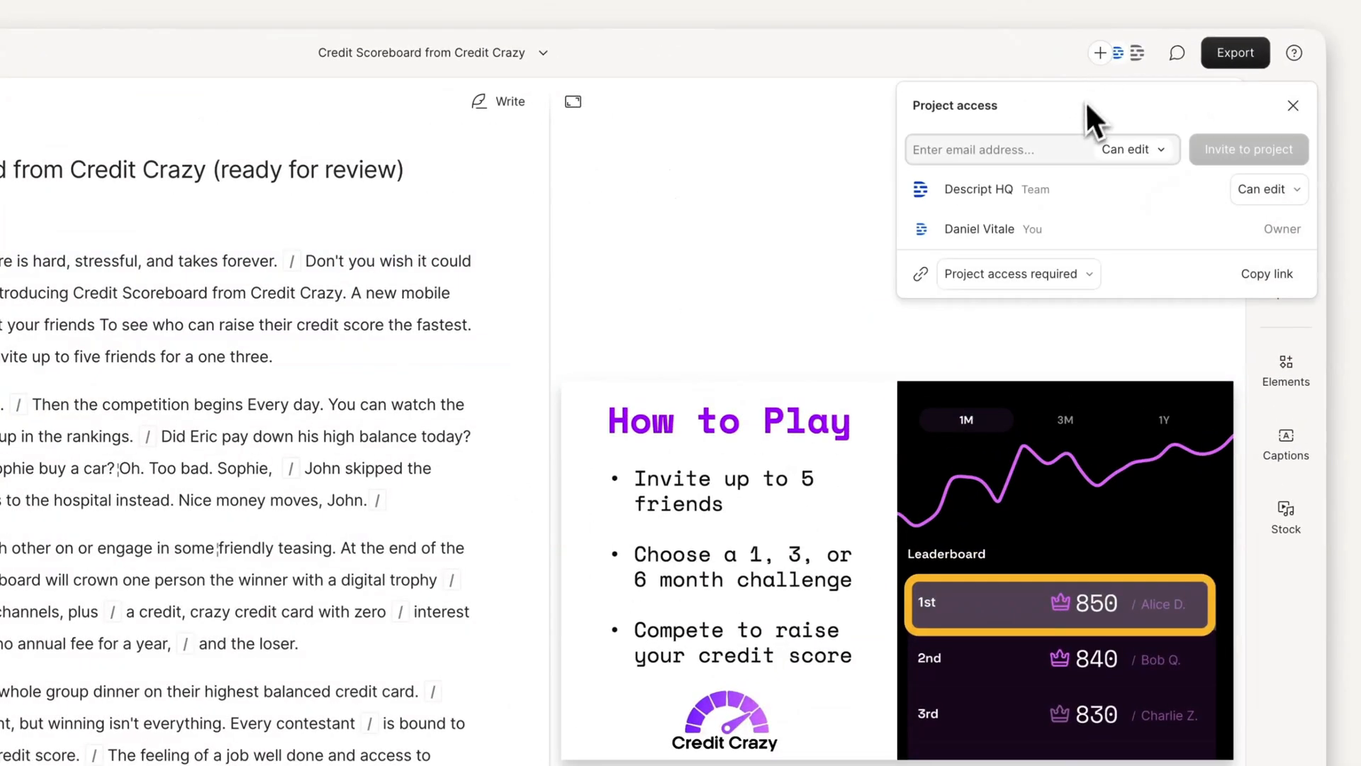
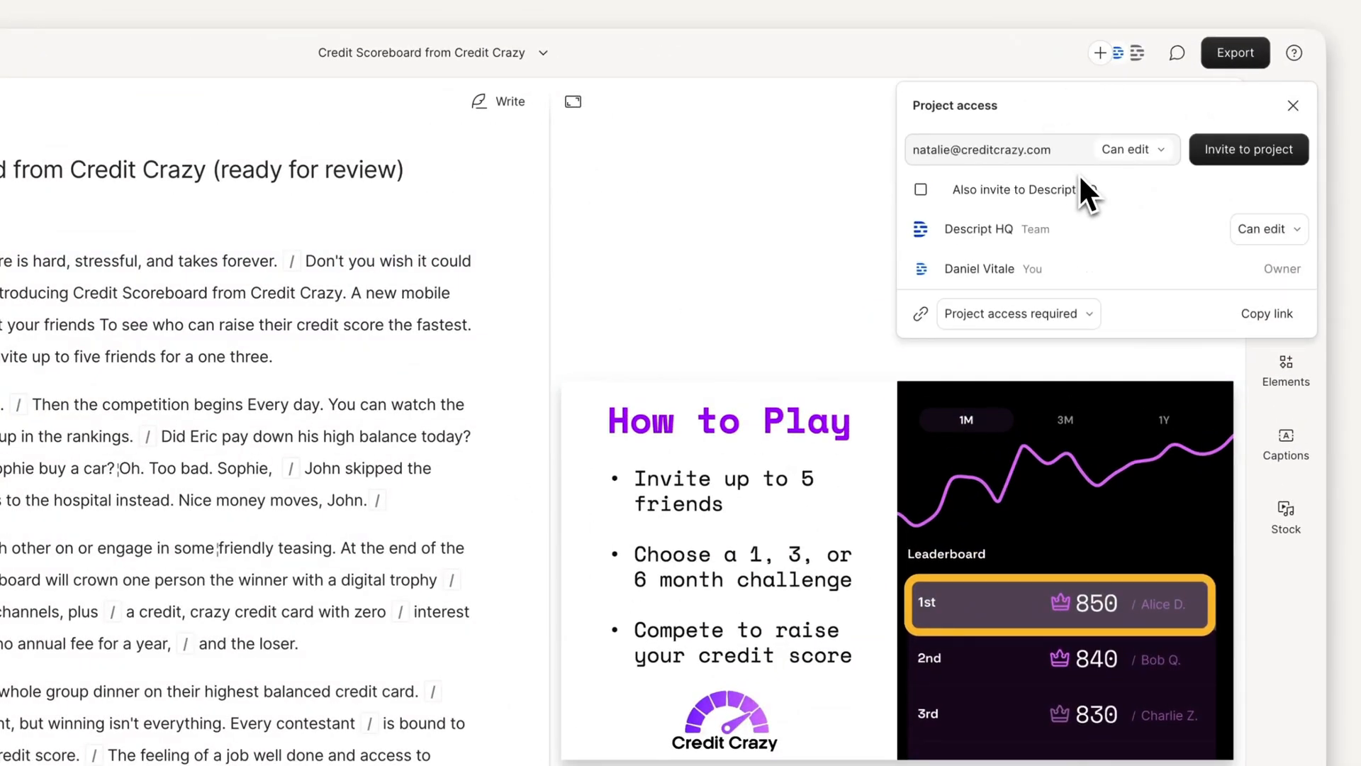
left_click(1249, 149)
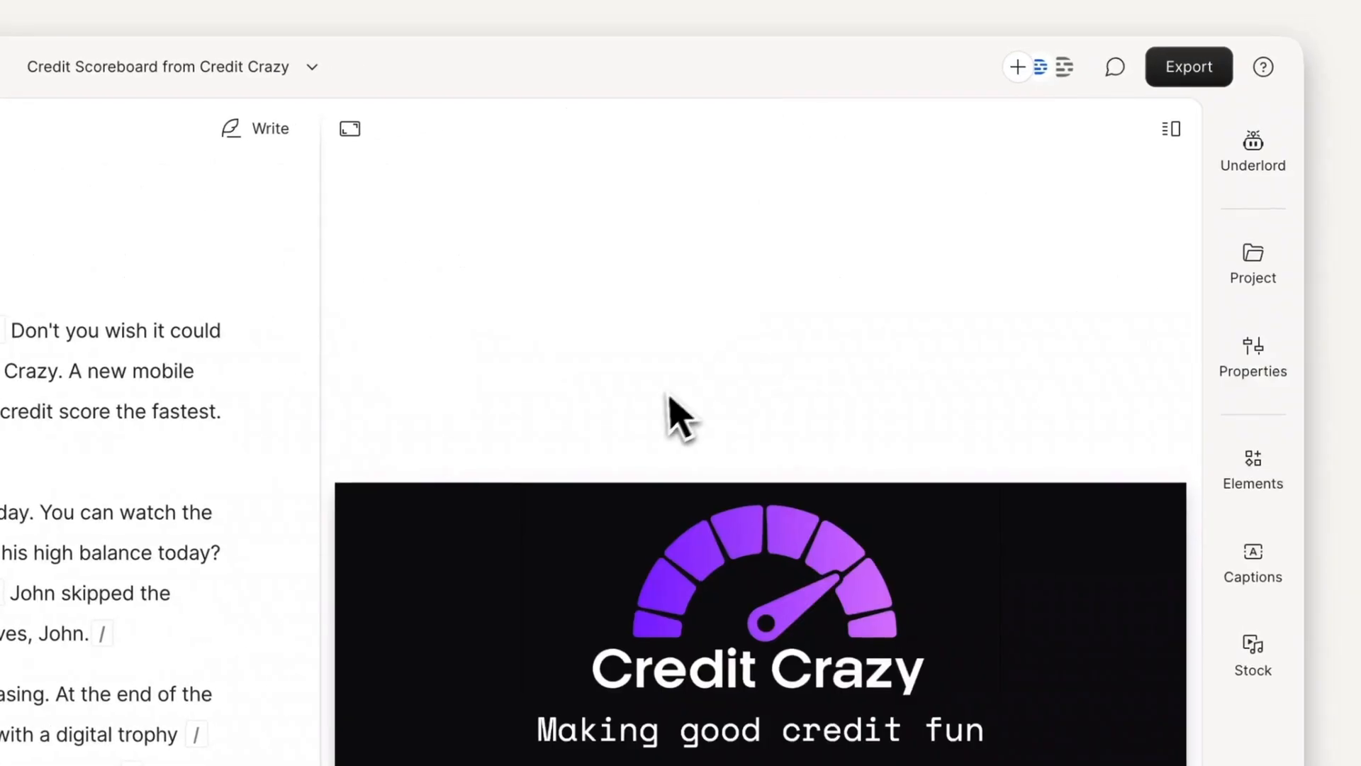
- Publish the video as a 1080p Descript web link anyone can open
left_click(1189, 67)
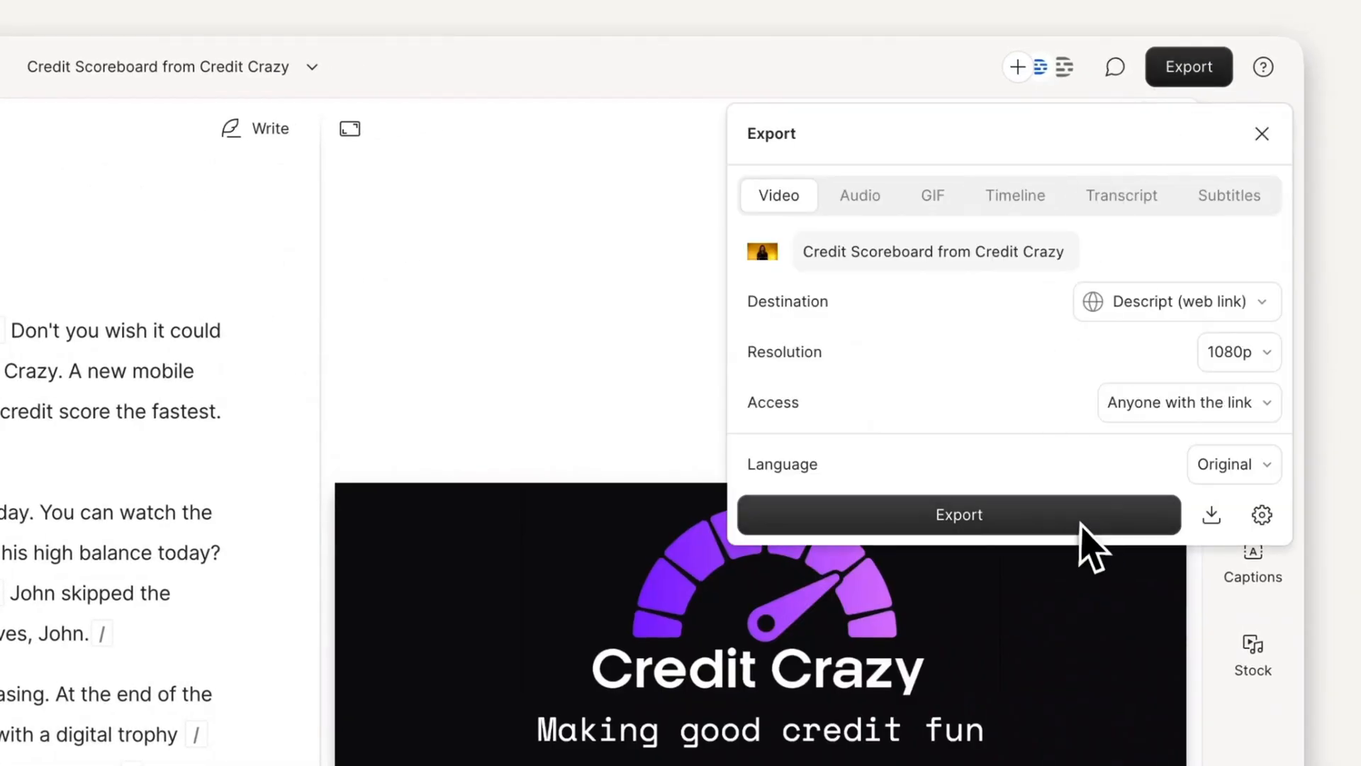
left_click(958, 513)
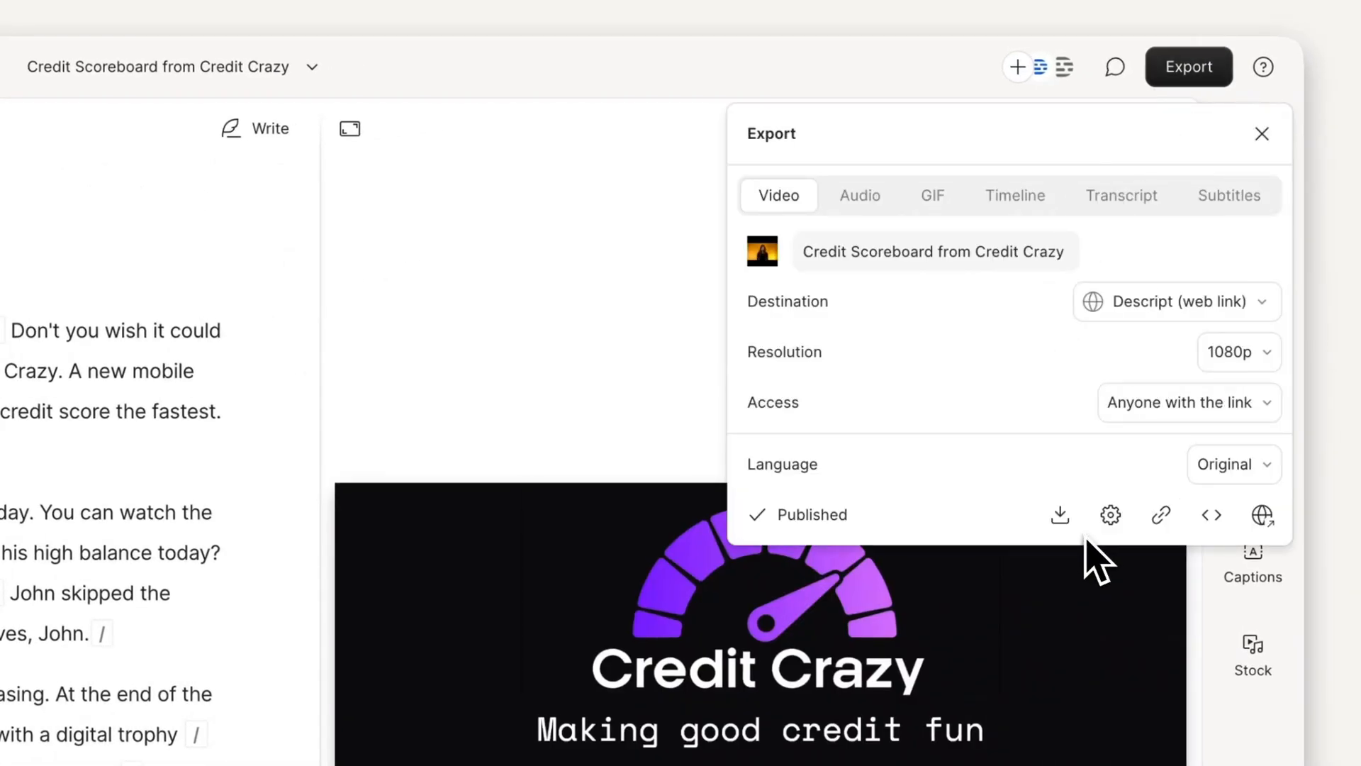
left_click(1263, 133)
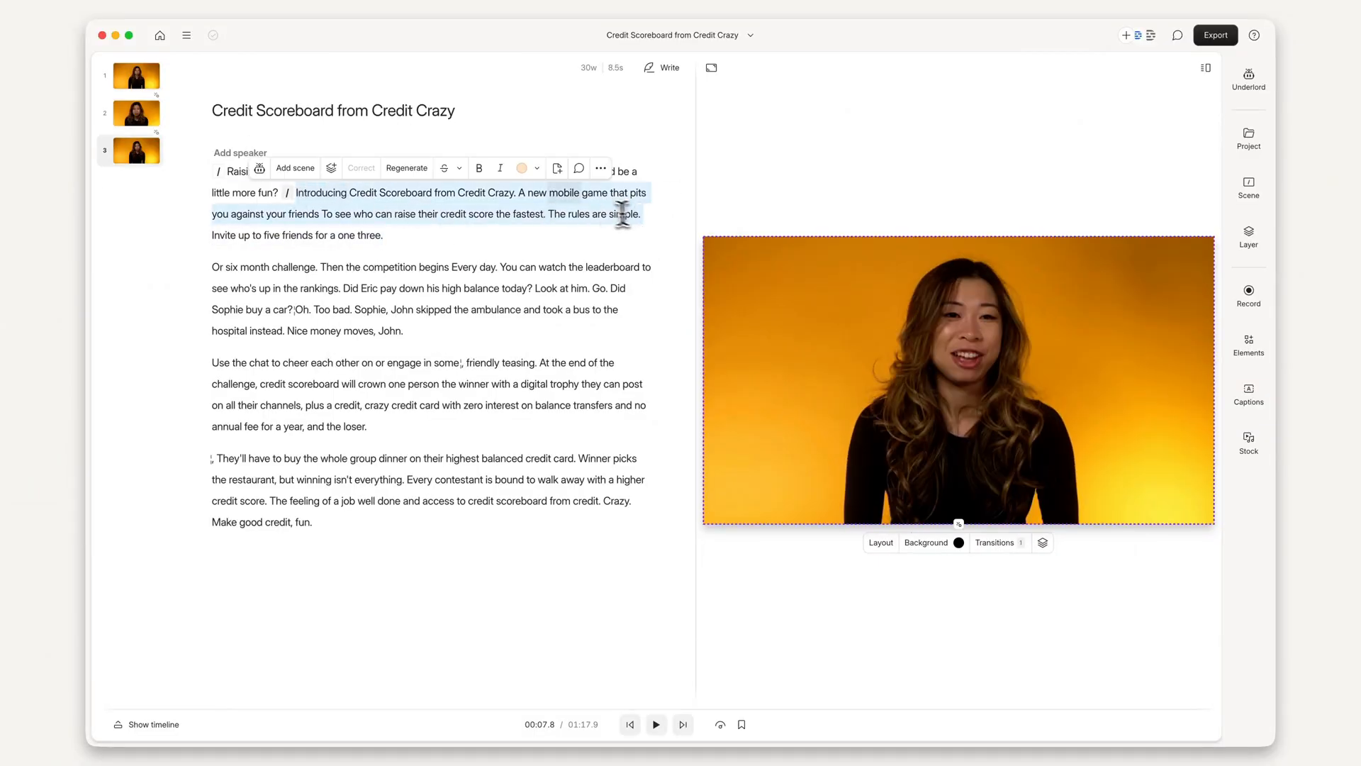
- Add a scene from the selected lines and start the bullet-slide title, reading 'H' so far
left_click(936, 238)
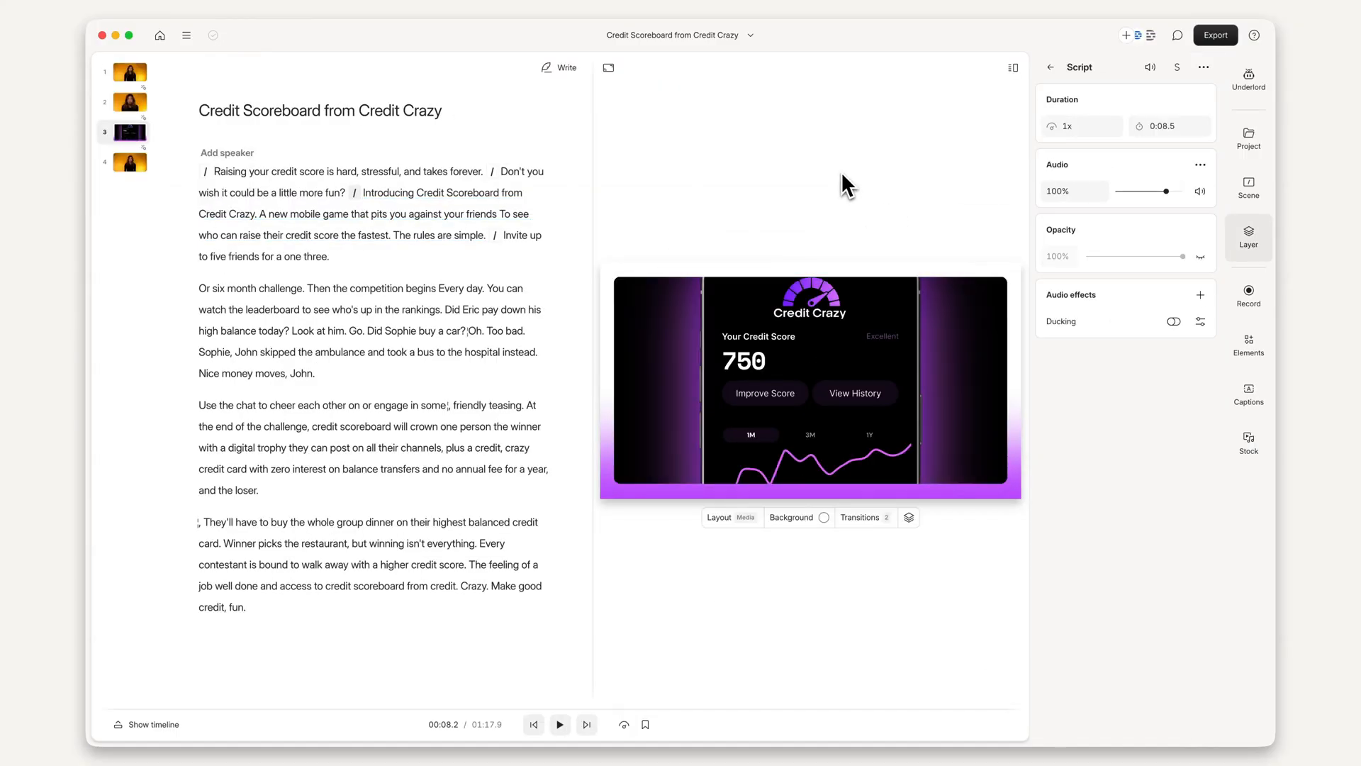
left_click(230, 210)
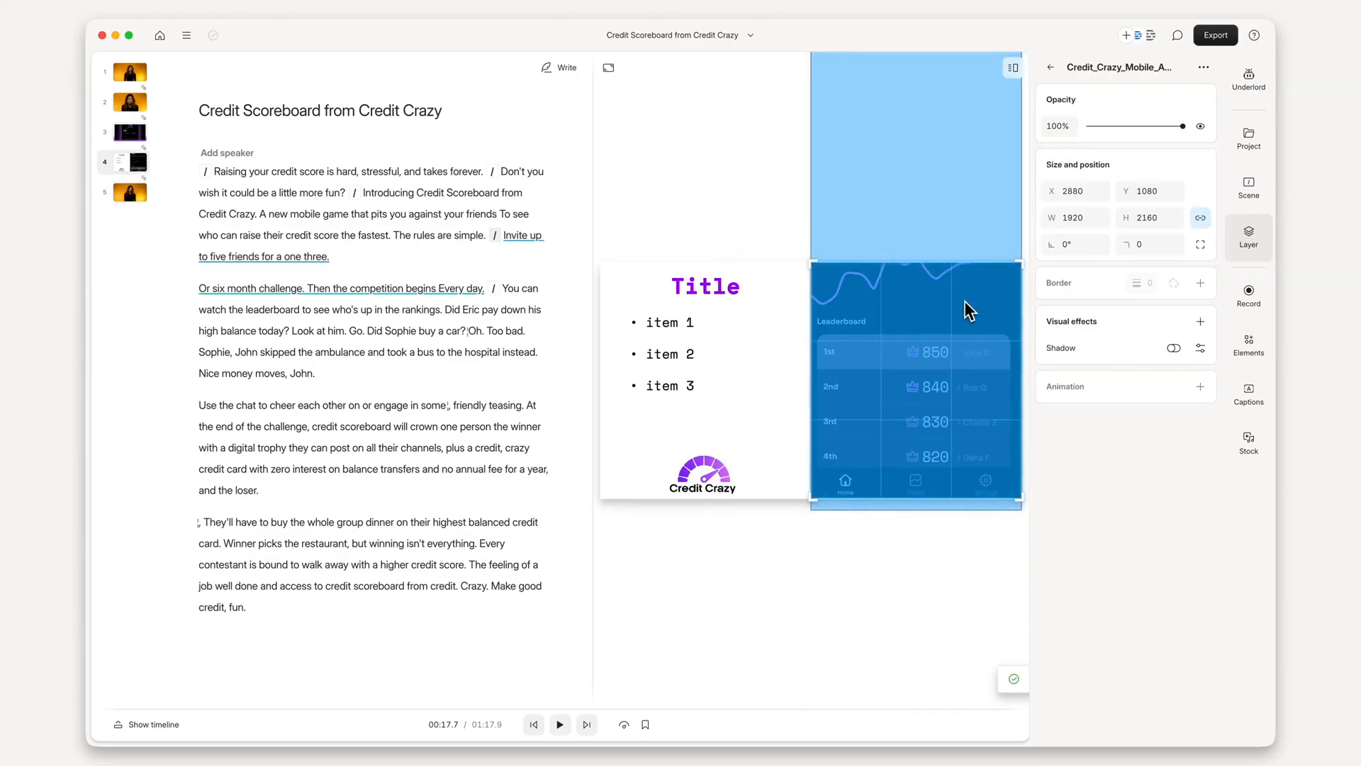
left_click(705, 285)
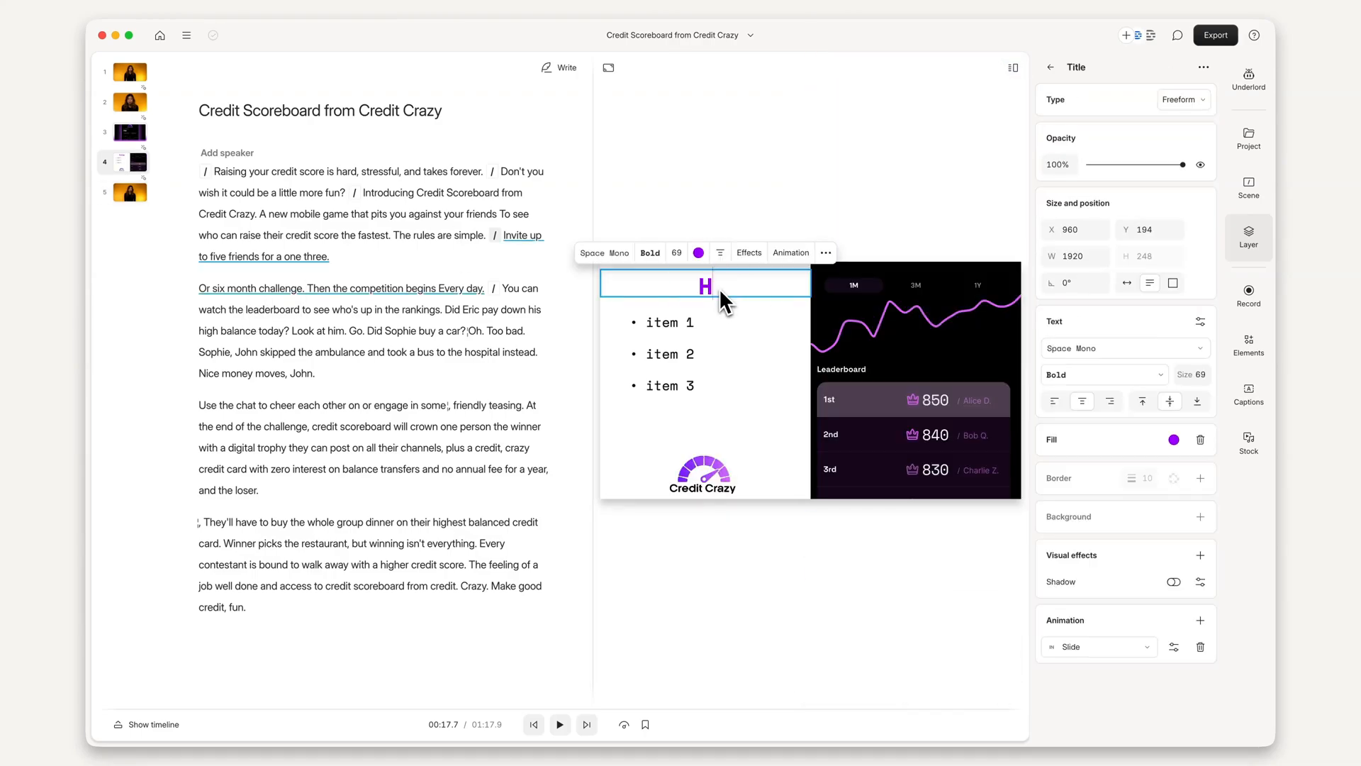